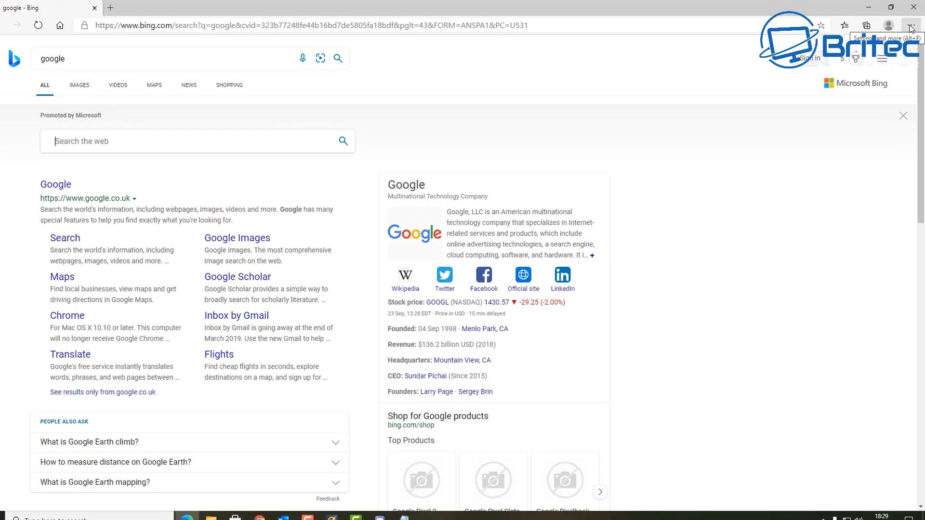
Open Edge Settings from the Settings and more menu
click(911, 25)
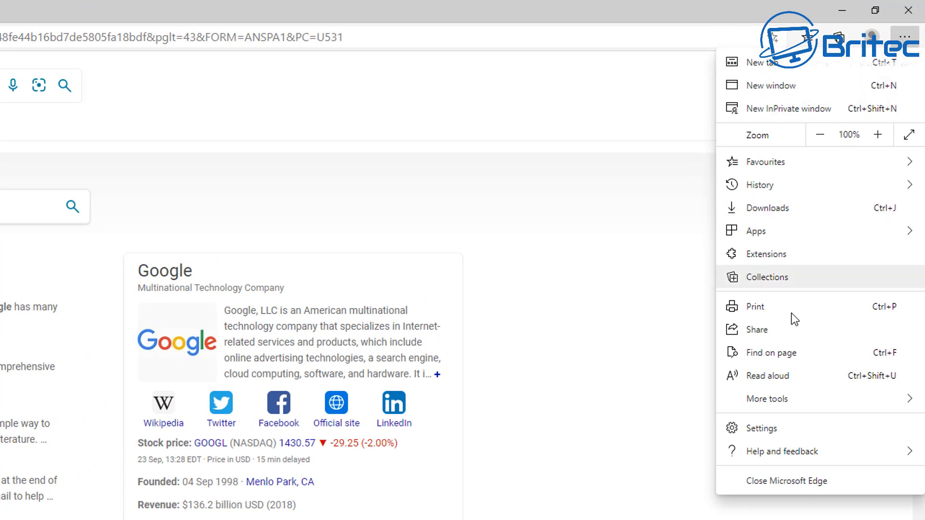
click(761, 428)
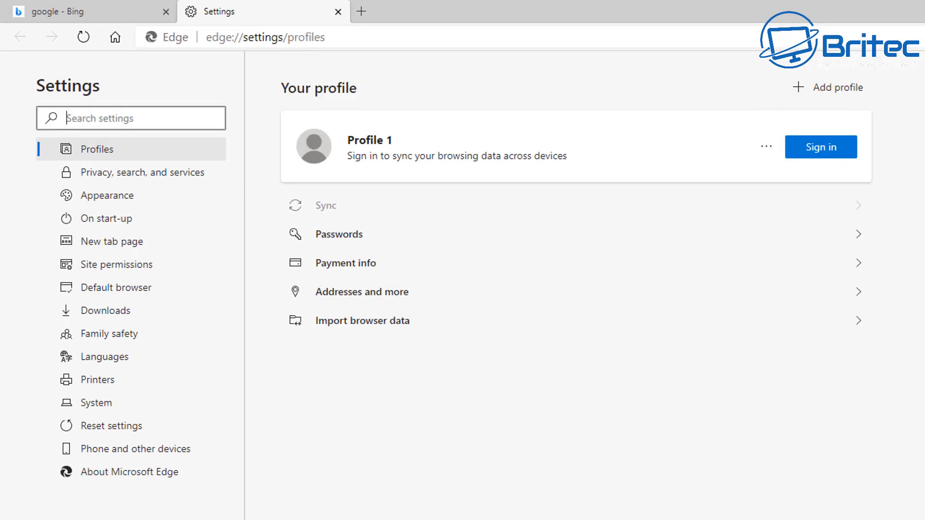
mouse_move(141, 173)
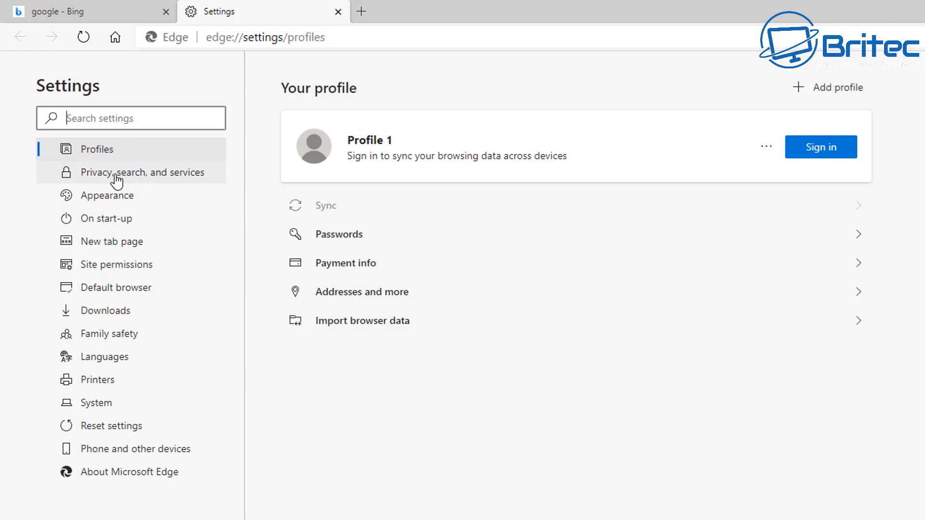
mouse_move(142, 173)
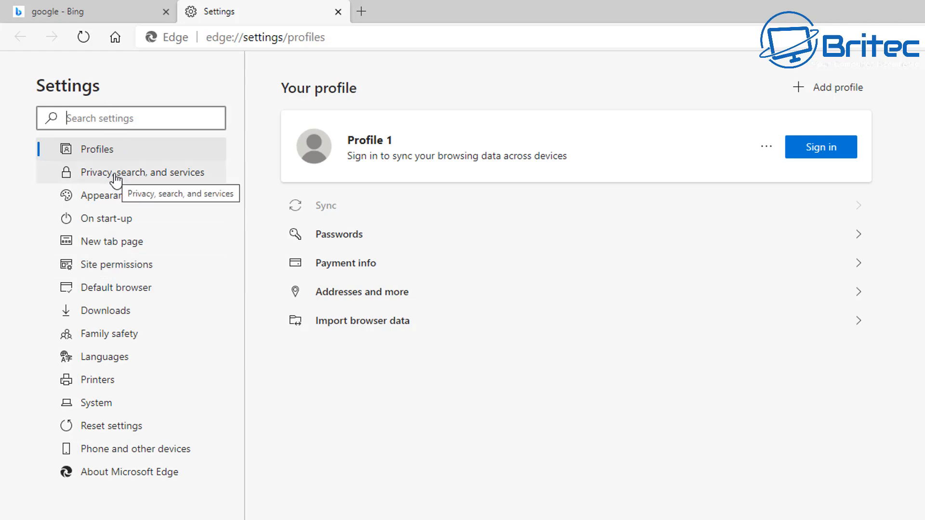
Go to Privacy, search, and services and scroll to the Services section
click(142, 173)
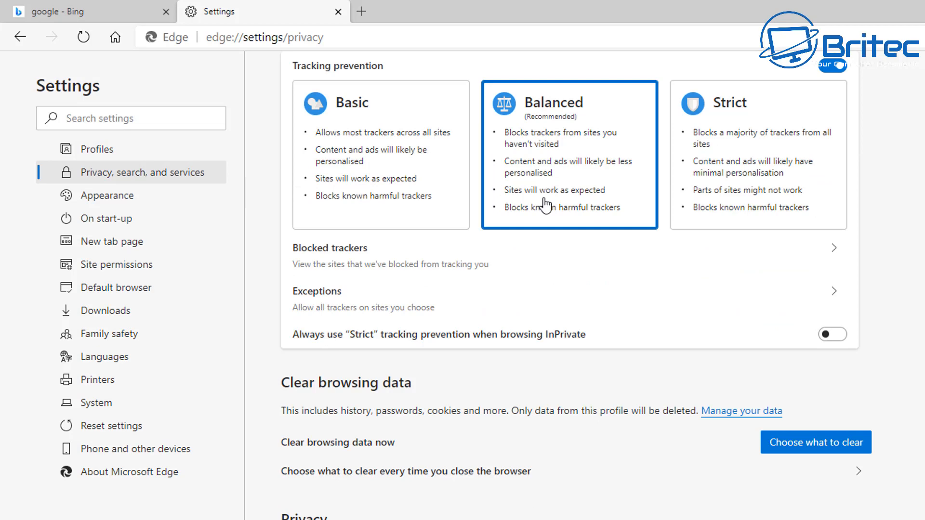
scroll(down, 3)
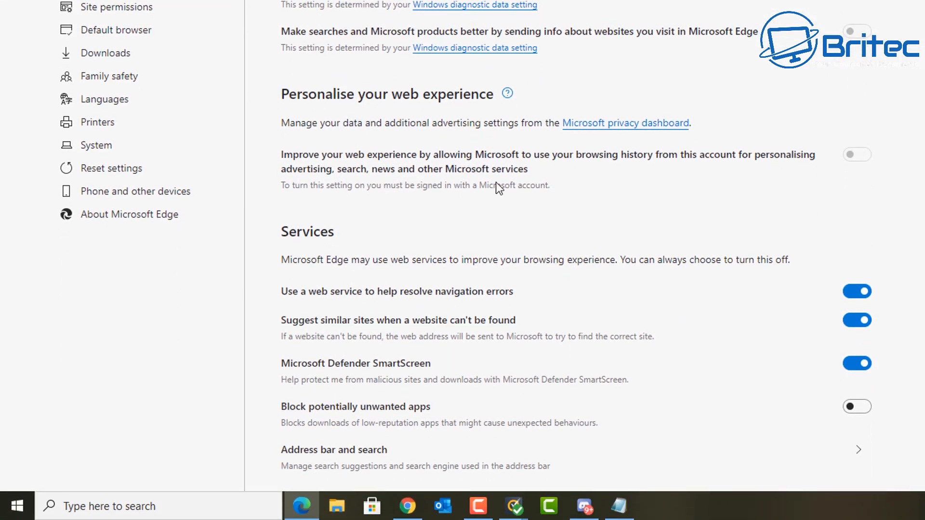
mouse_move(362, 232)
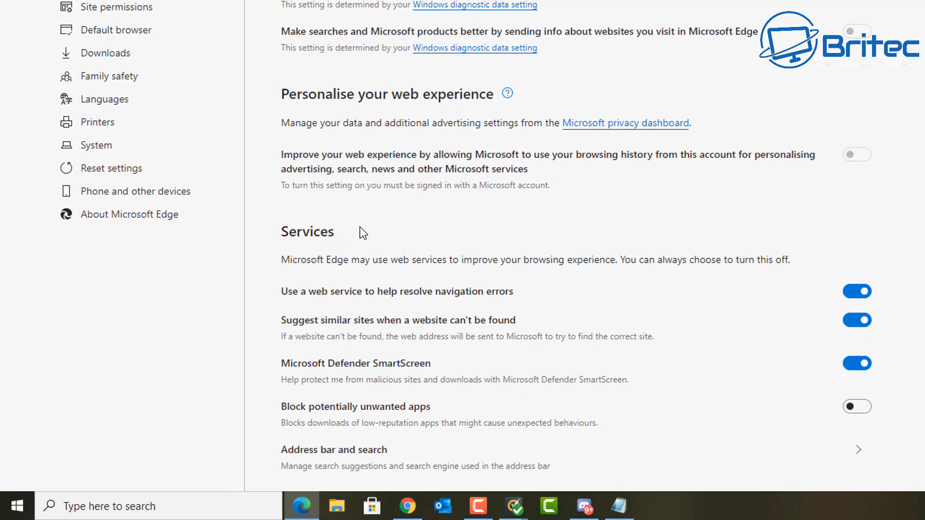
mouse_move(312, 465)
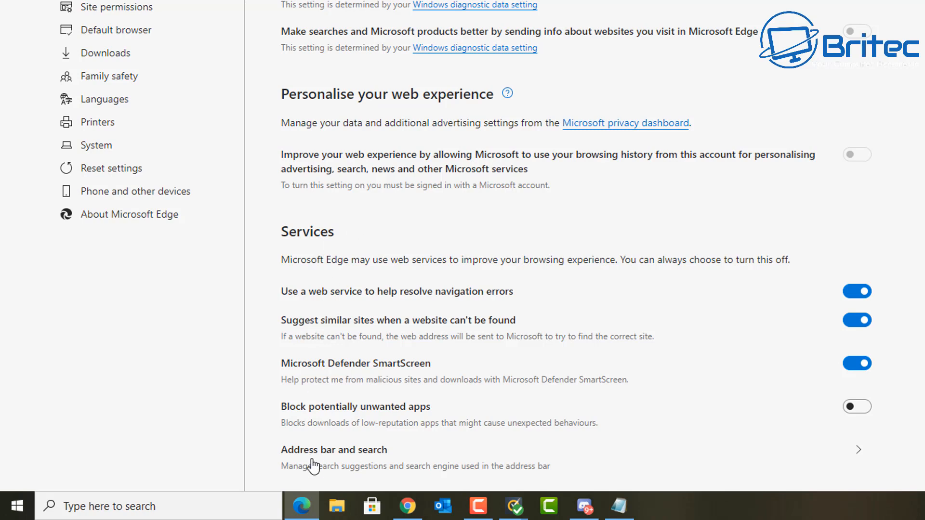
mouse_move(350, 457)
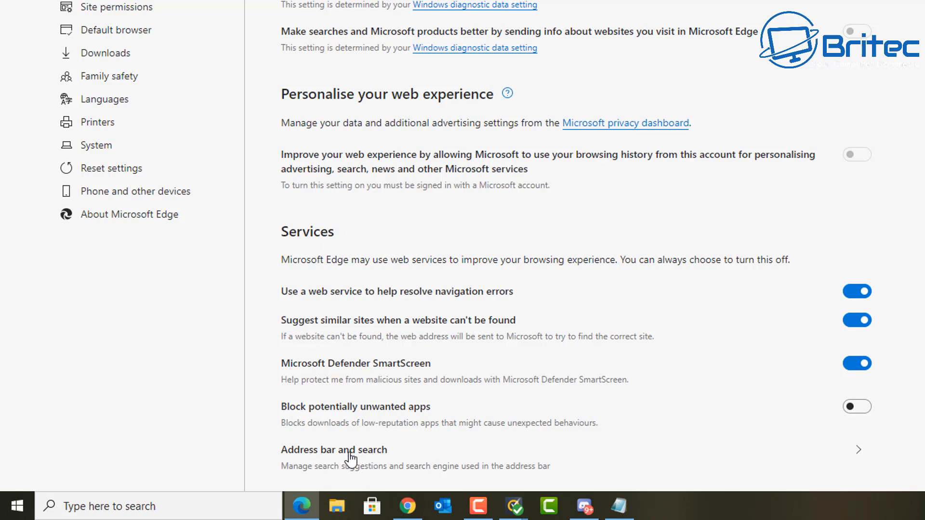
In Address bar and search, set the address bar search engine to Google
click(333, 450)
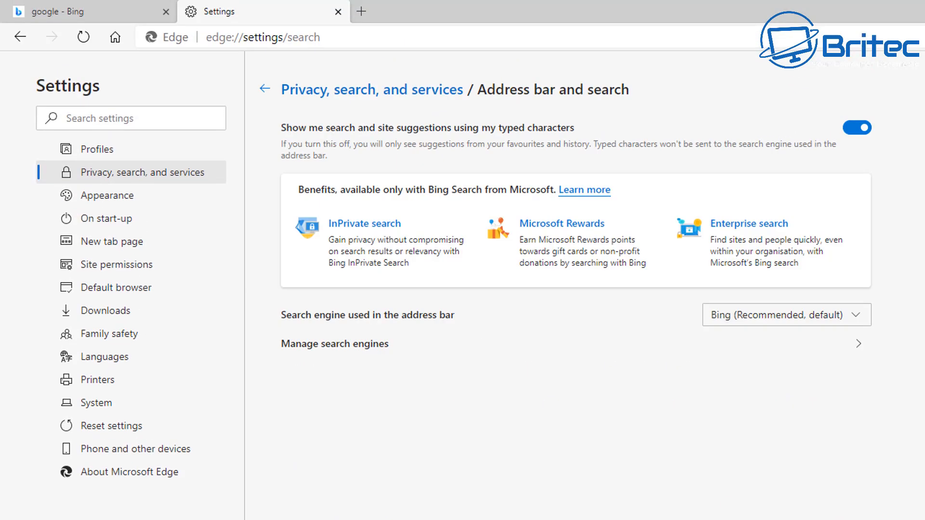
mouse_move(513, 459)
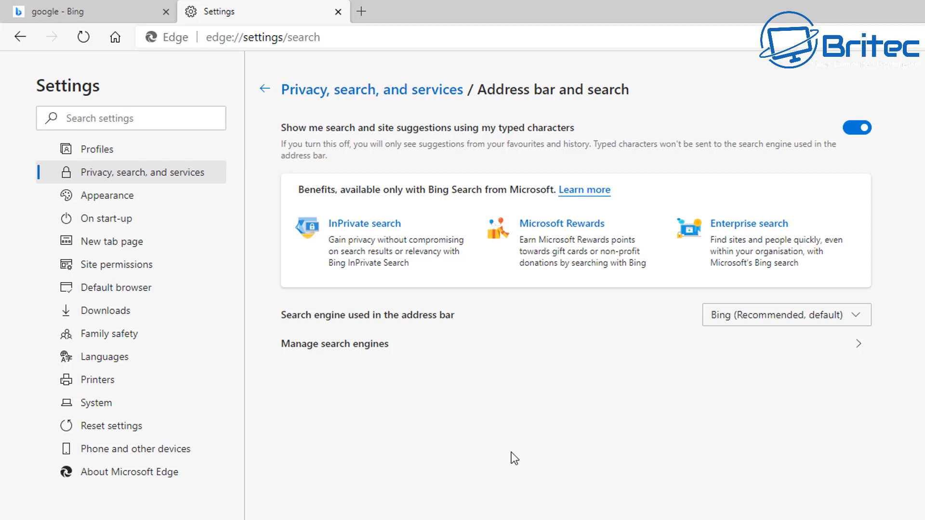
mouse_move(858, 323)
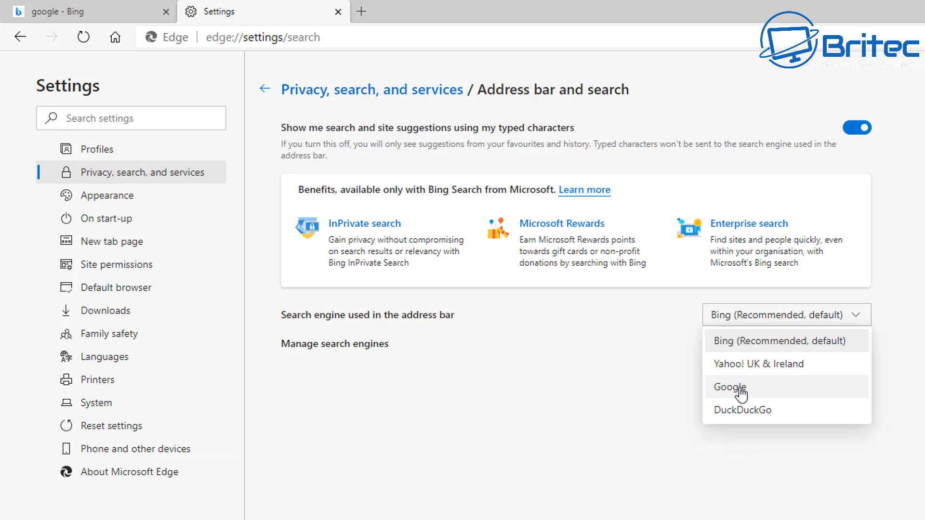
click(730, 387)
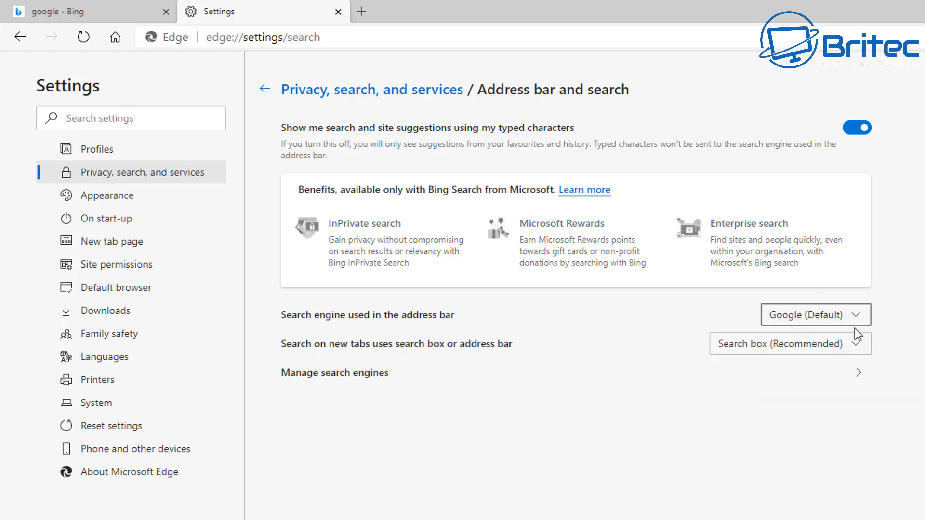
mouse_move(459, 357)
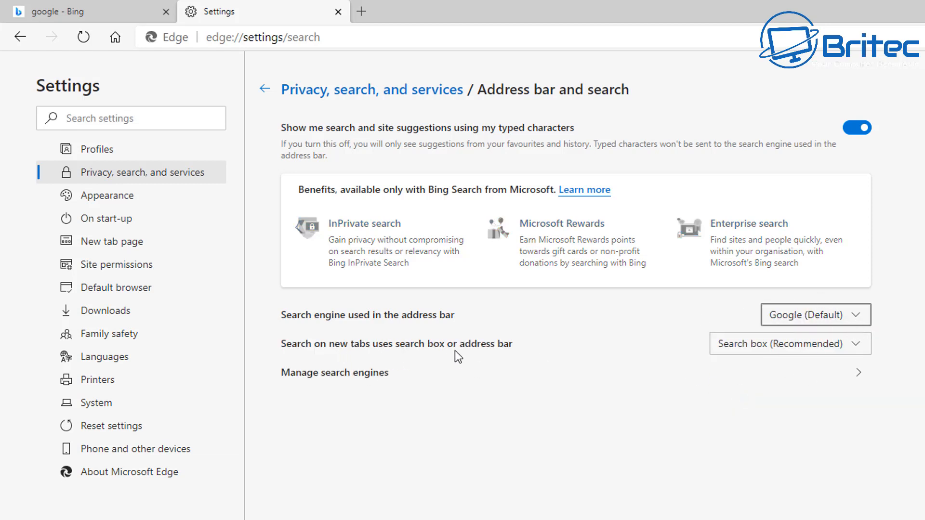
mouse_move(864, 350)
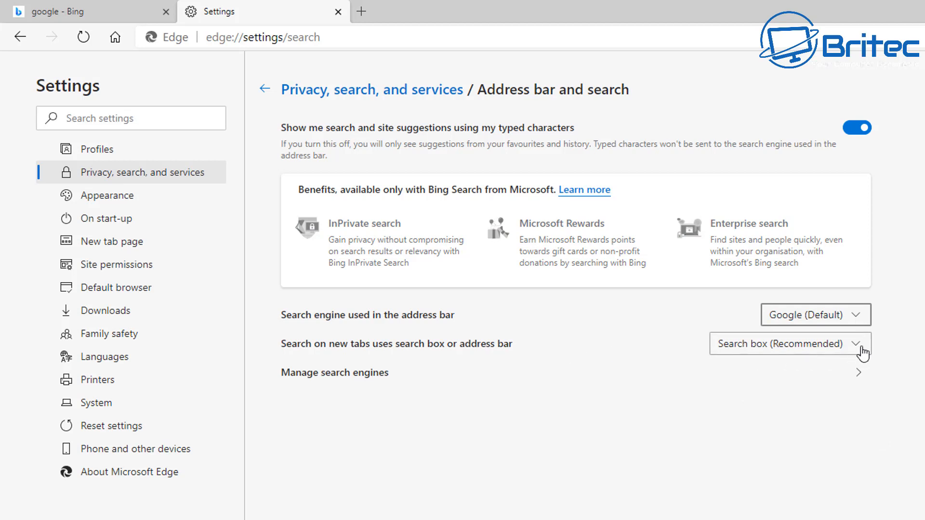
mouse_move(698, 346)
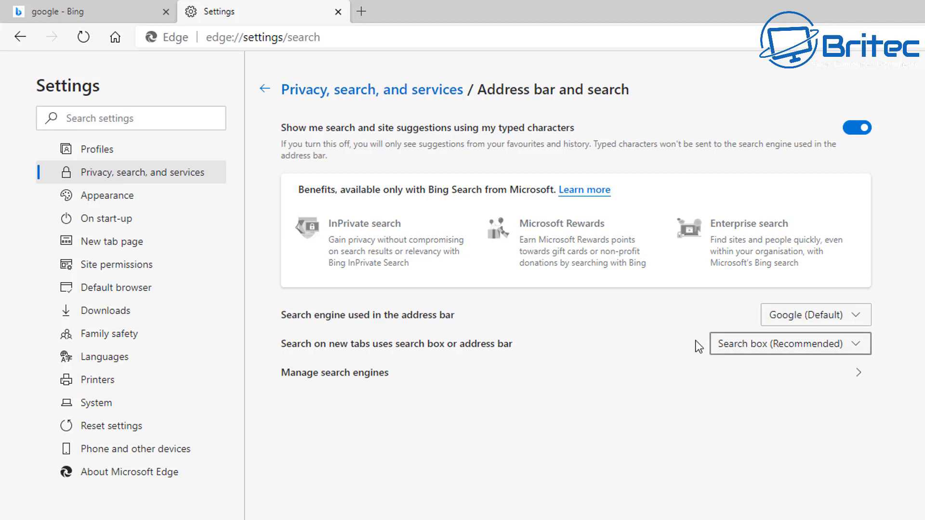
mouse_move(837, 363)
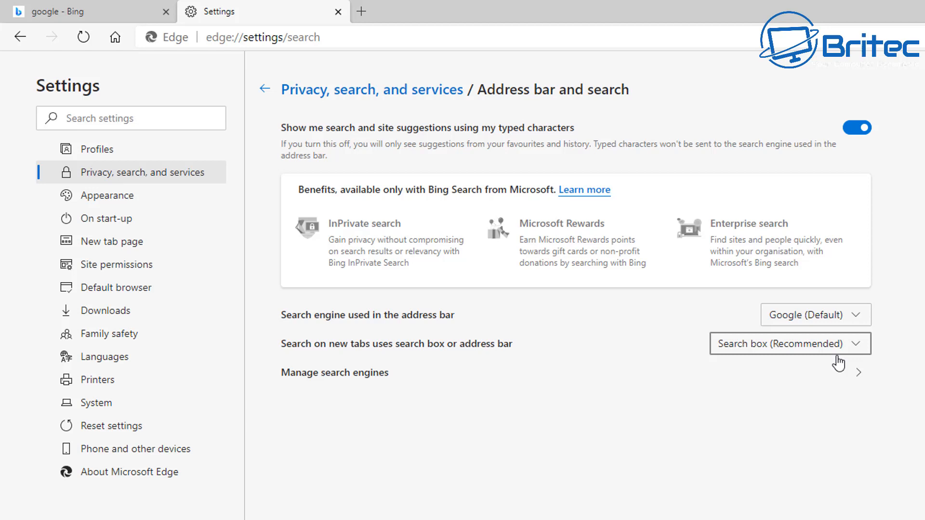
mouse_move(816, 314)
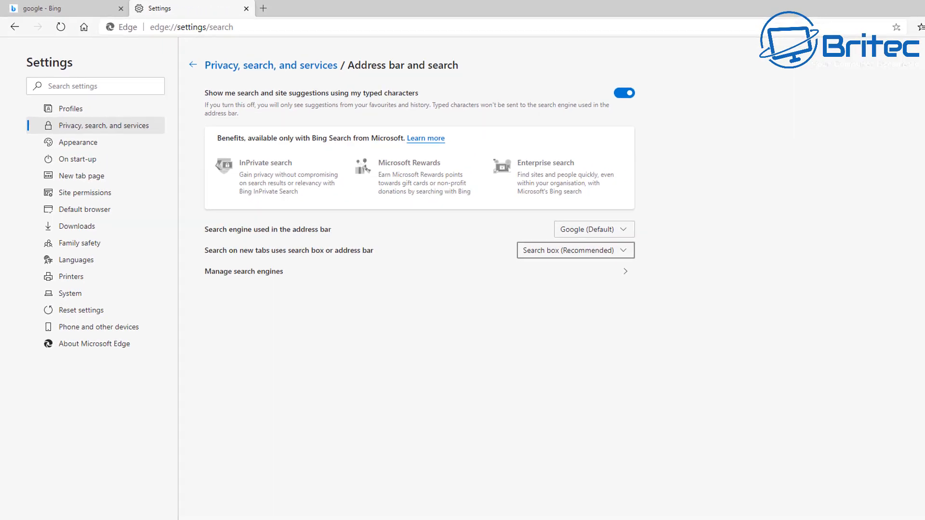
On a new tab page, toggle new tab tips and open the Advanced page settings
click(246, 7)
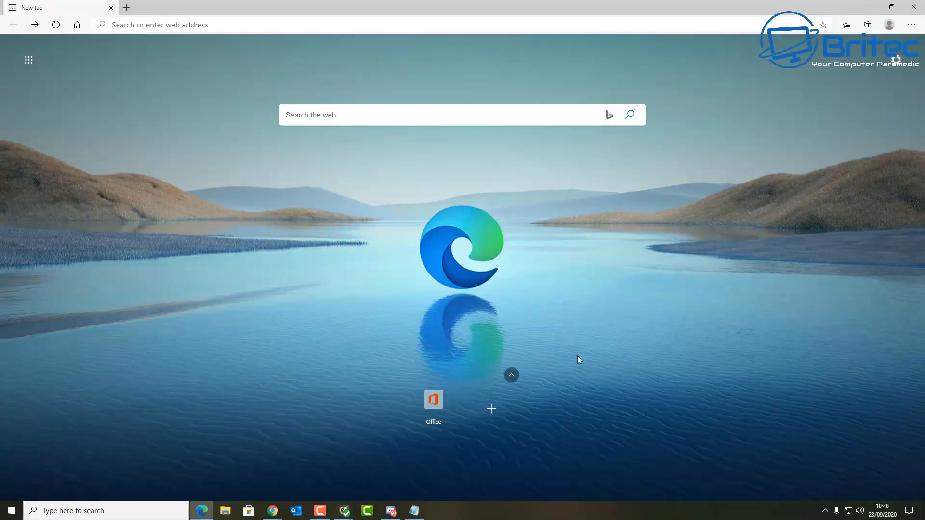
mouse_move(897, 61)
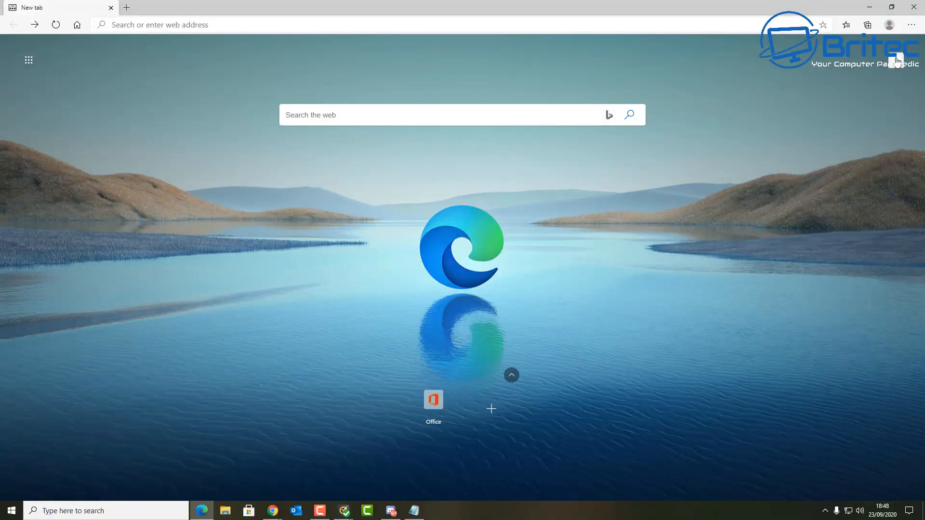
click(896, 61)
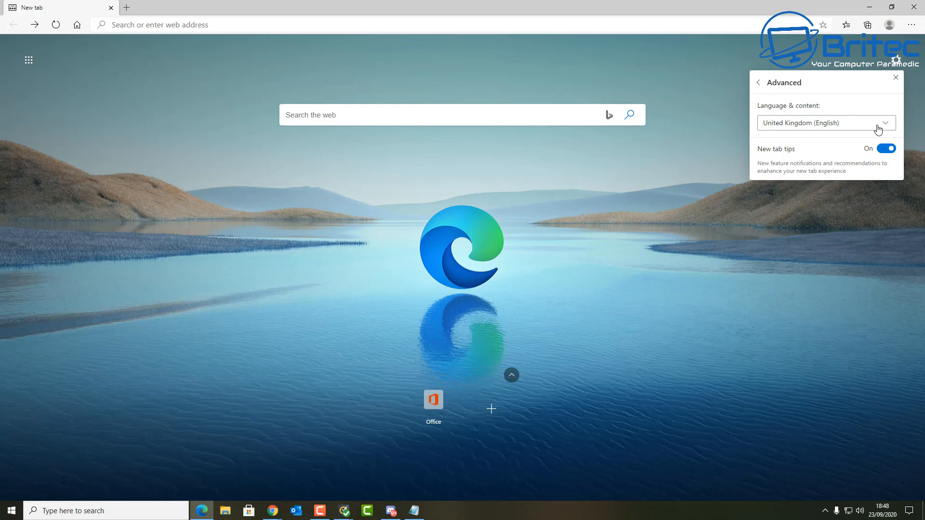
click(886, 149)
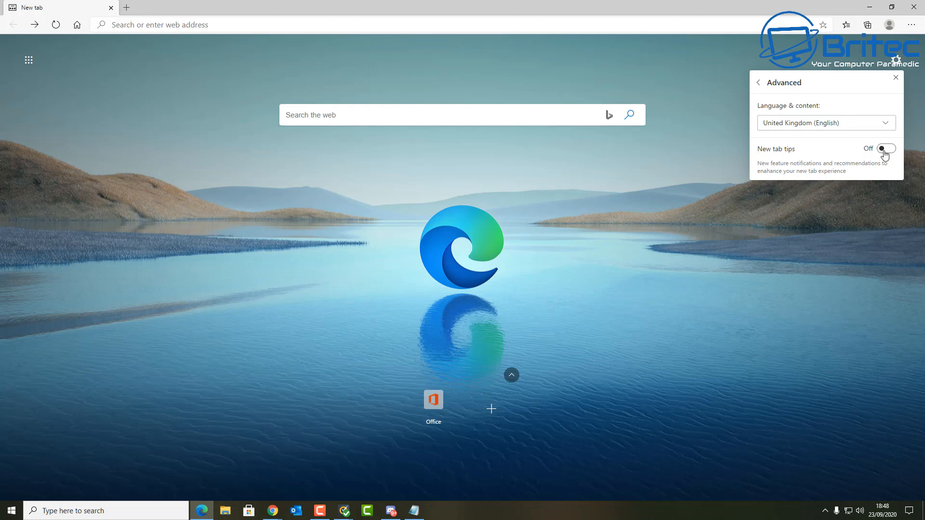
click(885, 148)
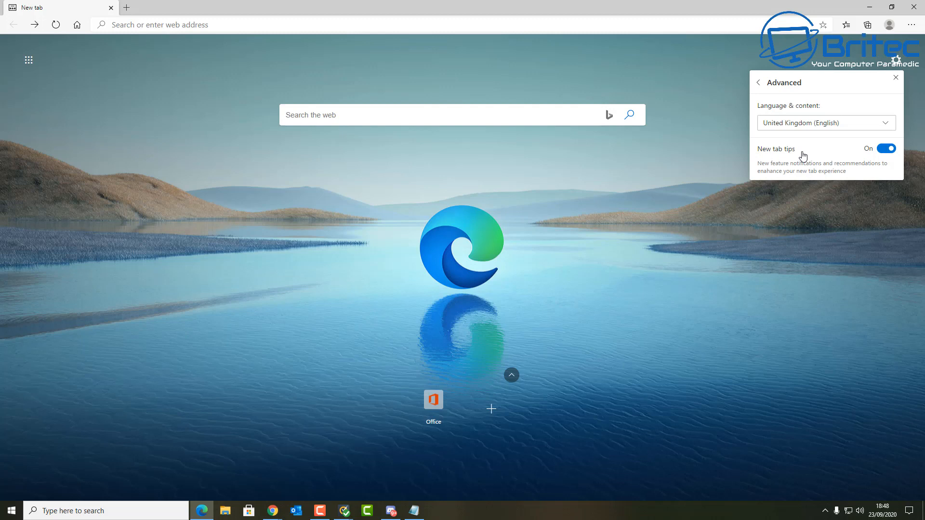
click(886, 149)
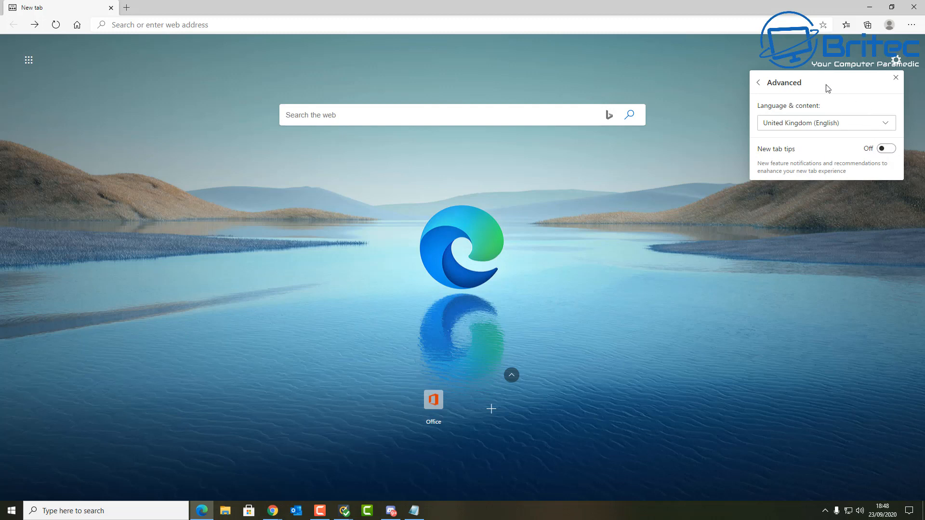
Set a Custom page layout with content off, quick links hidden and image of the day on
click(758, 83)
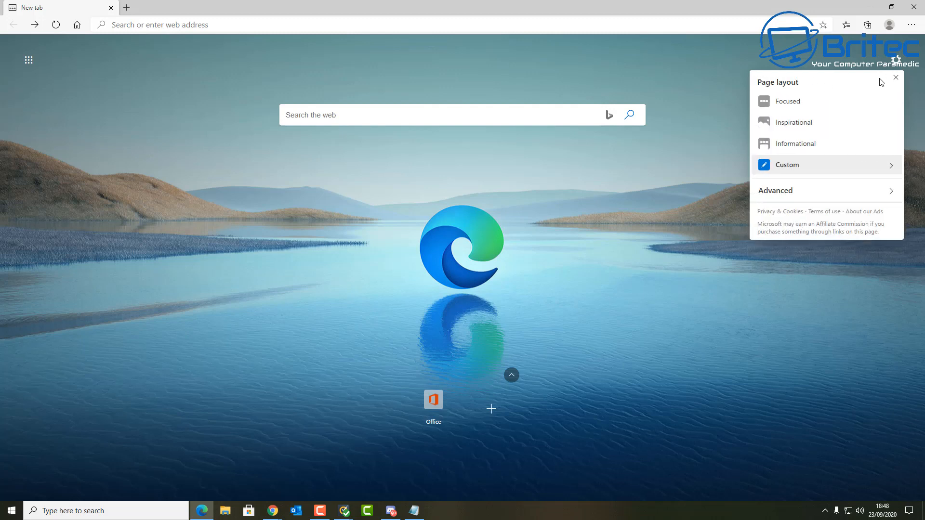
mouse_move(820, 165)
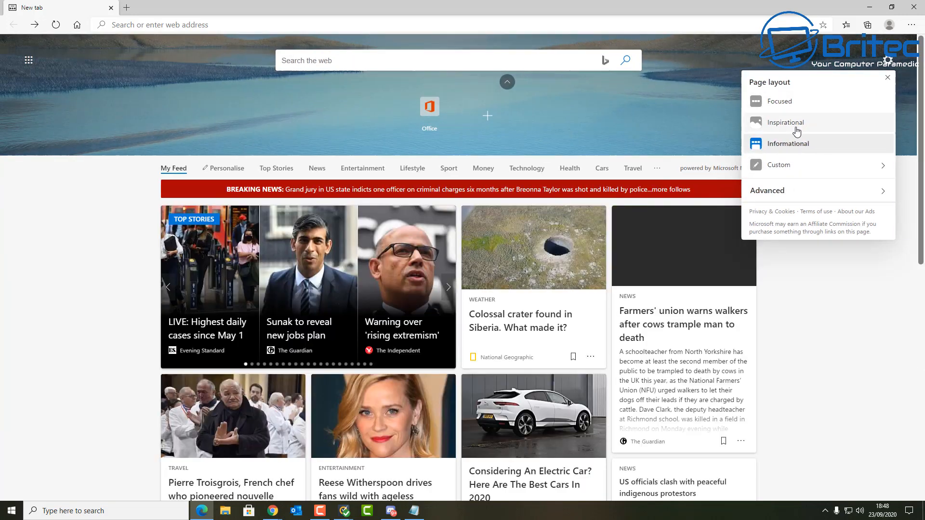
click(779, 101)
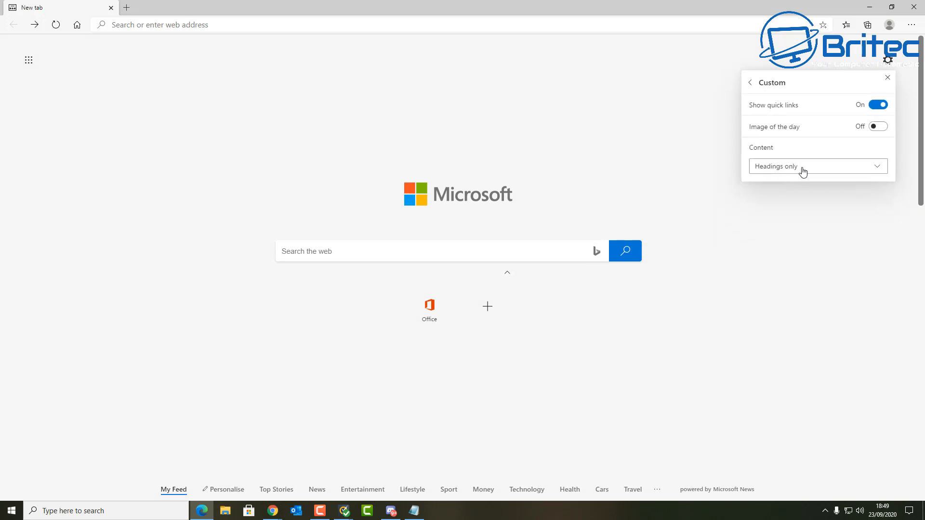
click(817, 166)
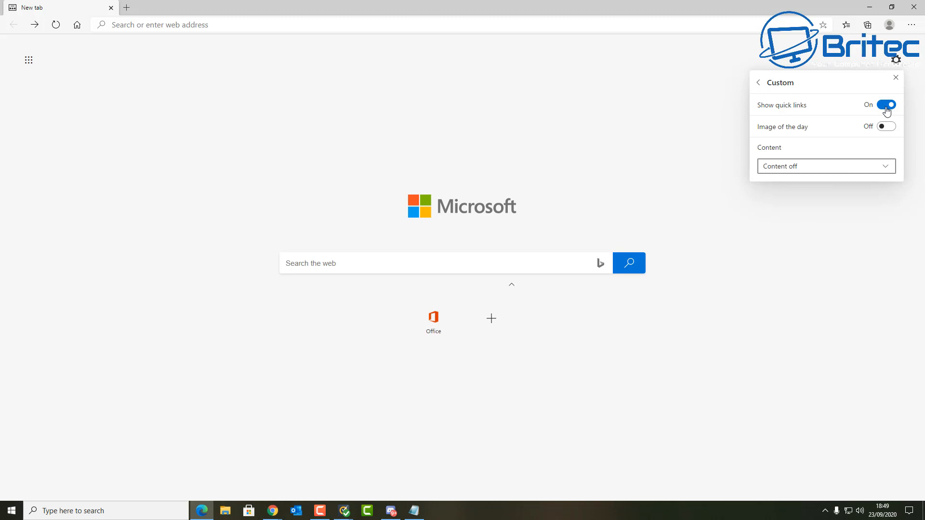
click(884, 104)
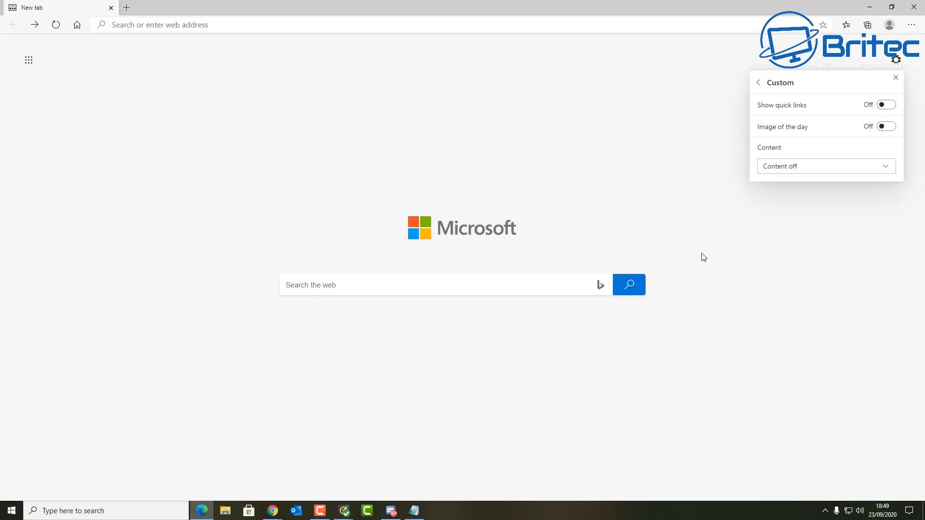
mouse_move(893, 164)
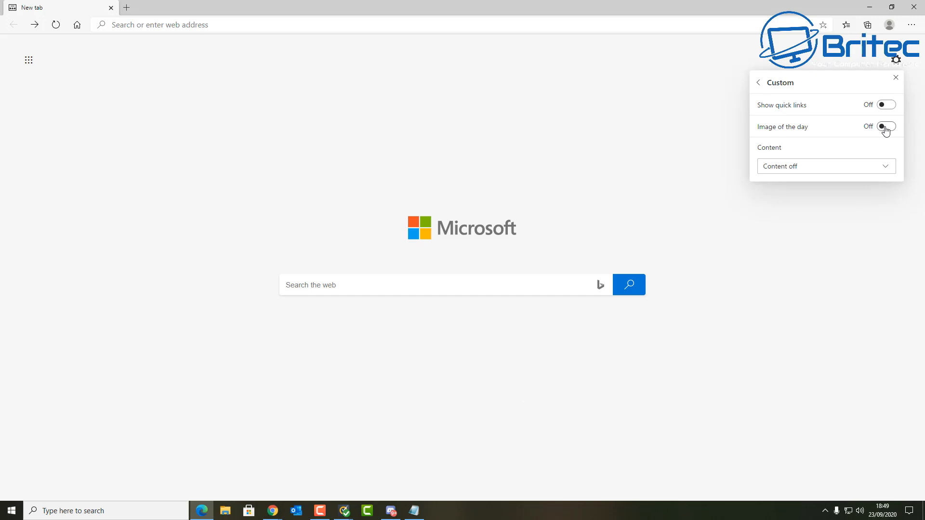
click(884, 126)
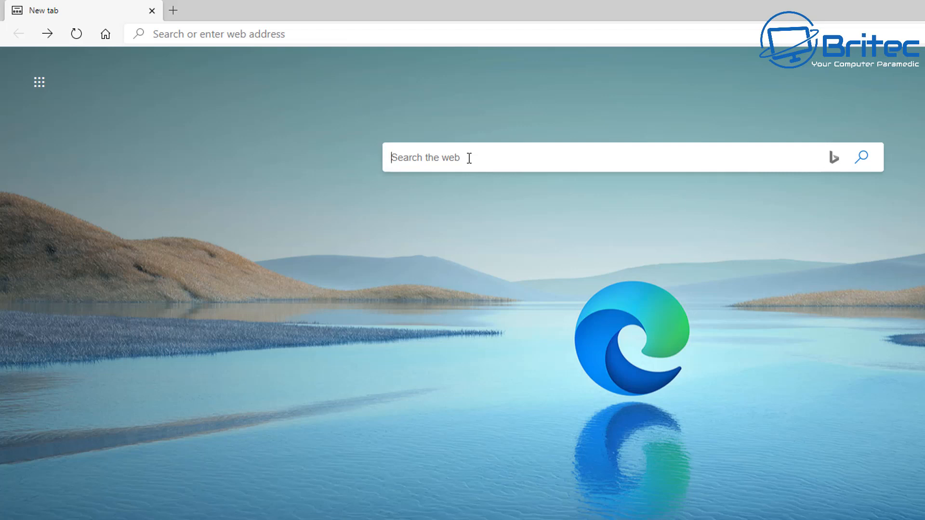
text(bbc)
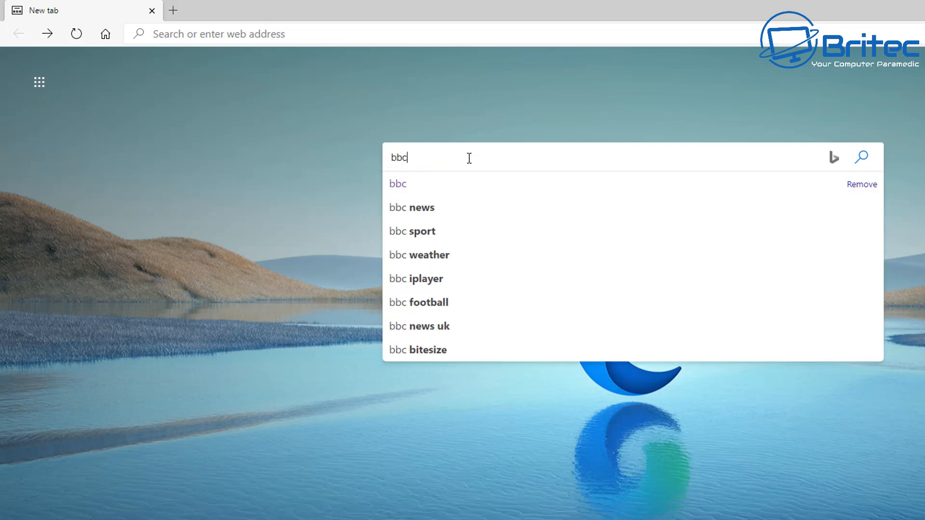
key(Return)
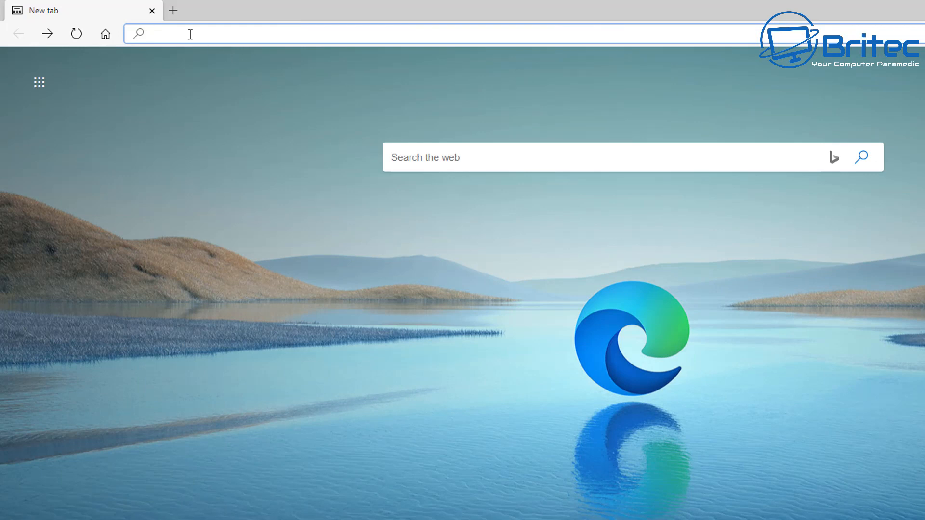
text(bbbc)
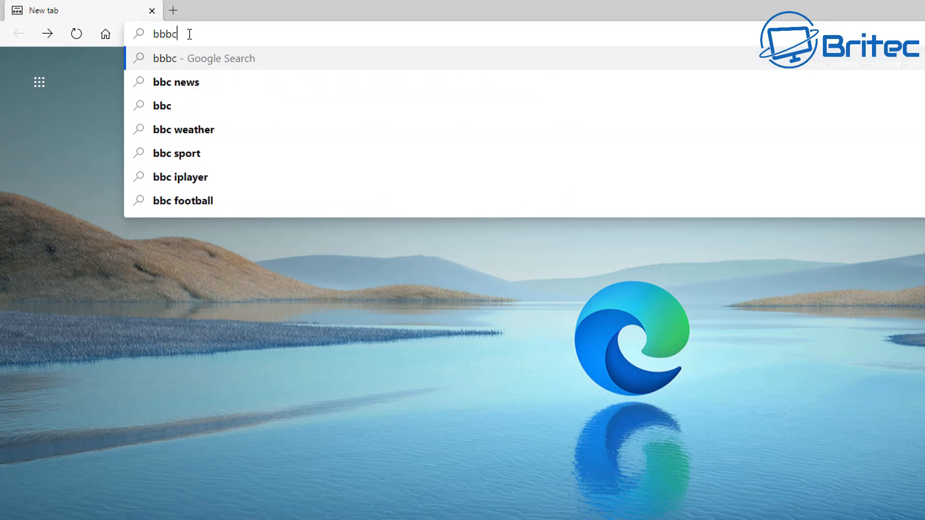
click(162, 105)
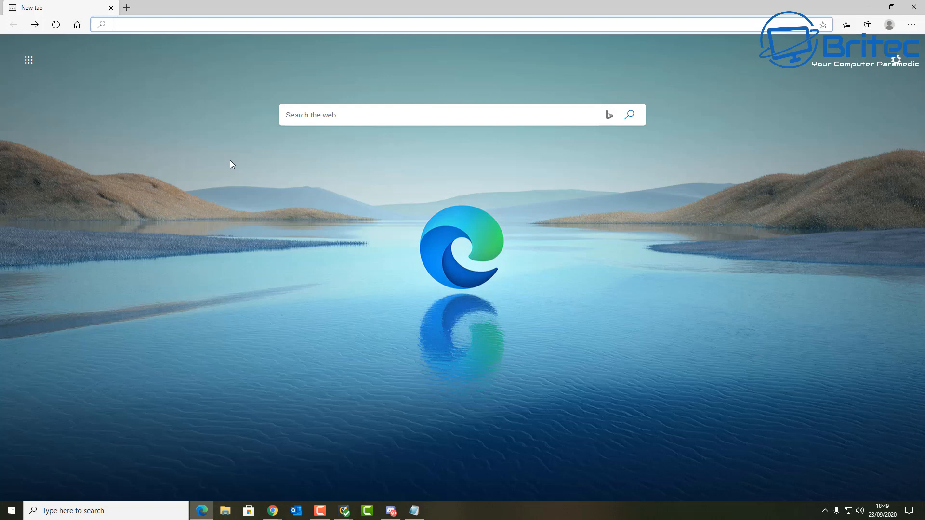
mouse_move(312, 446)
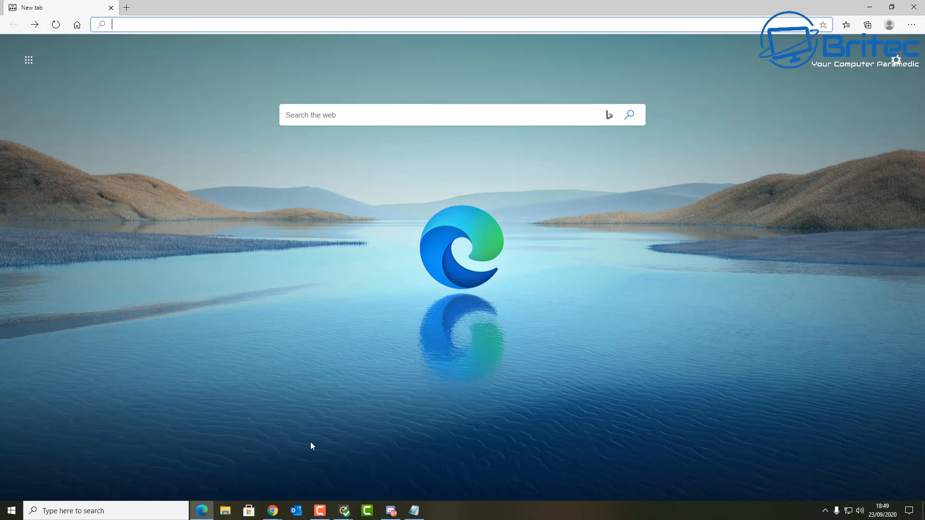
mouse_move(674, 363)
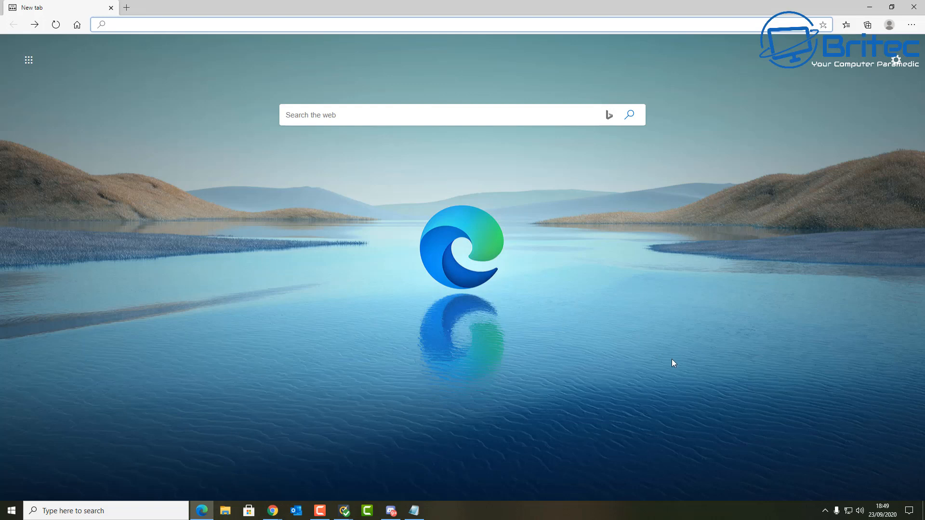
mouse_move(805, 341)
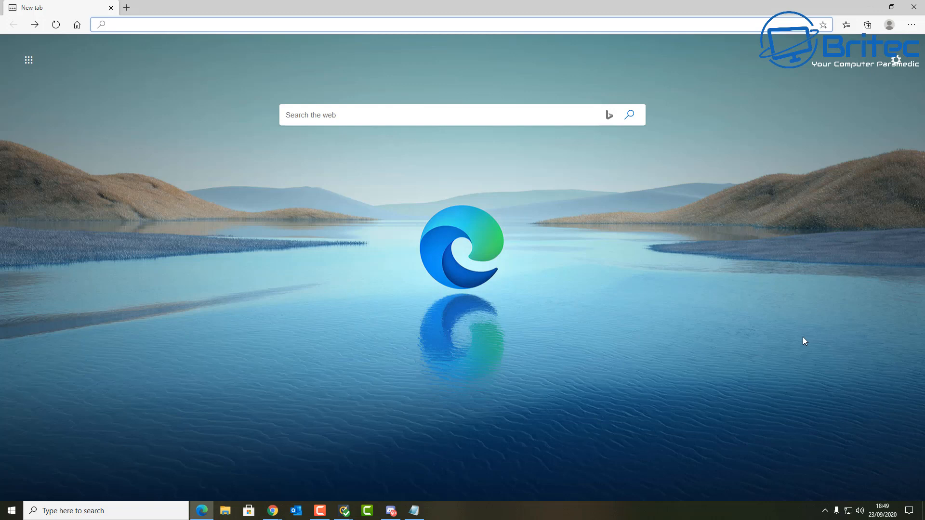
mouse_move(798, 343)
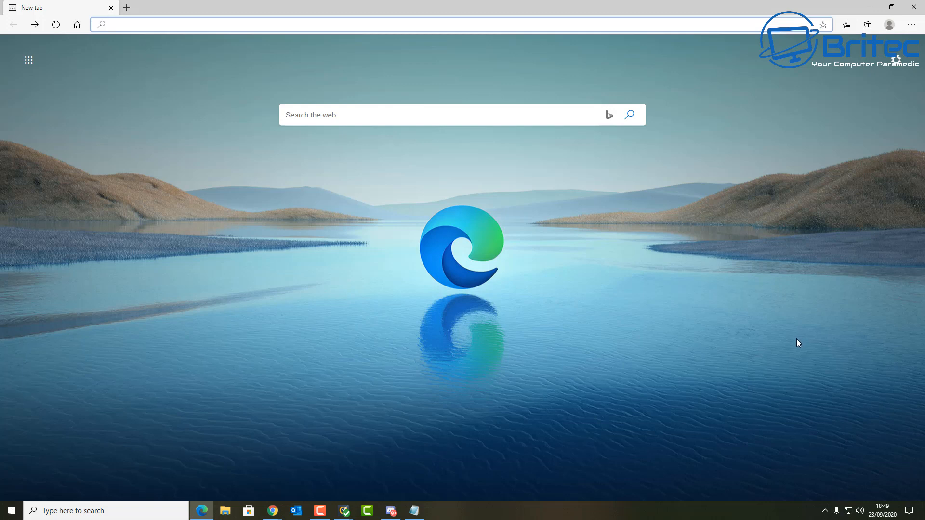
mouse_move(557, 321)
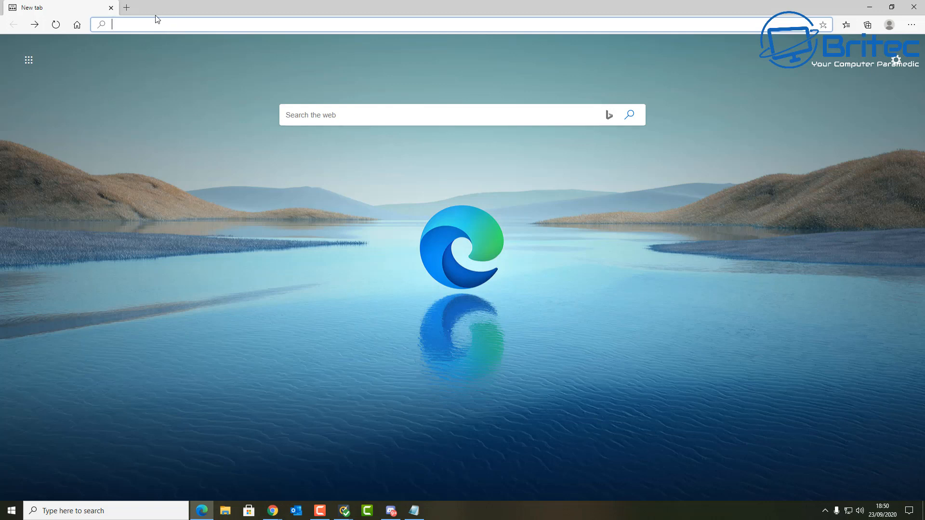
mouse_move(298, 114)
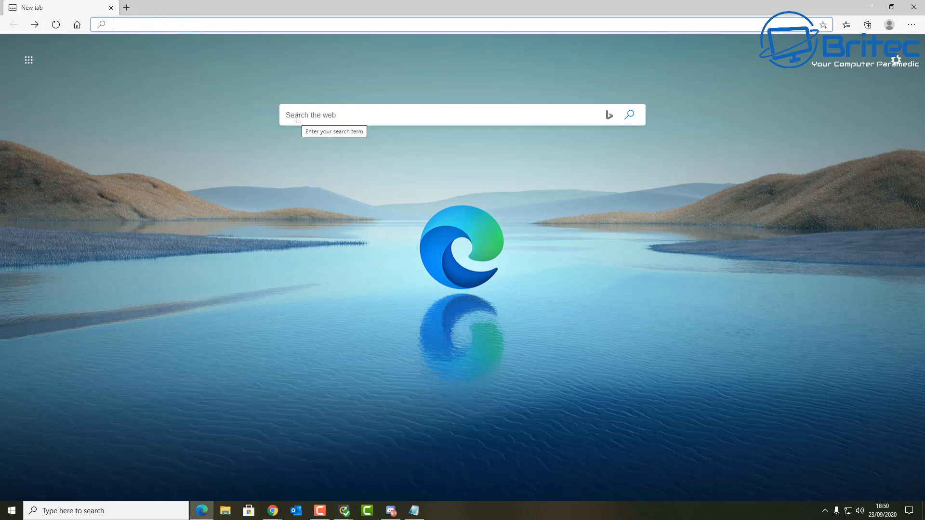
mouse_move(631, 118)
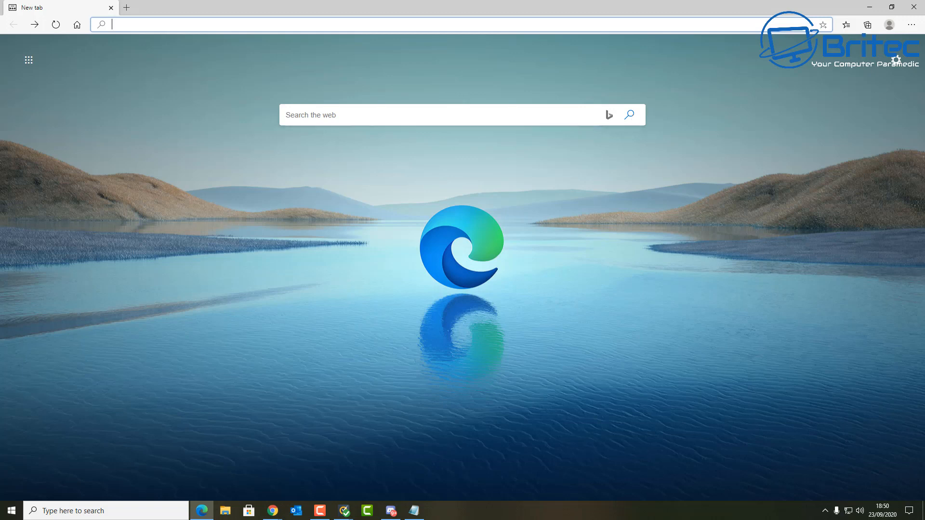
click(737, 403)
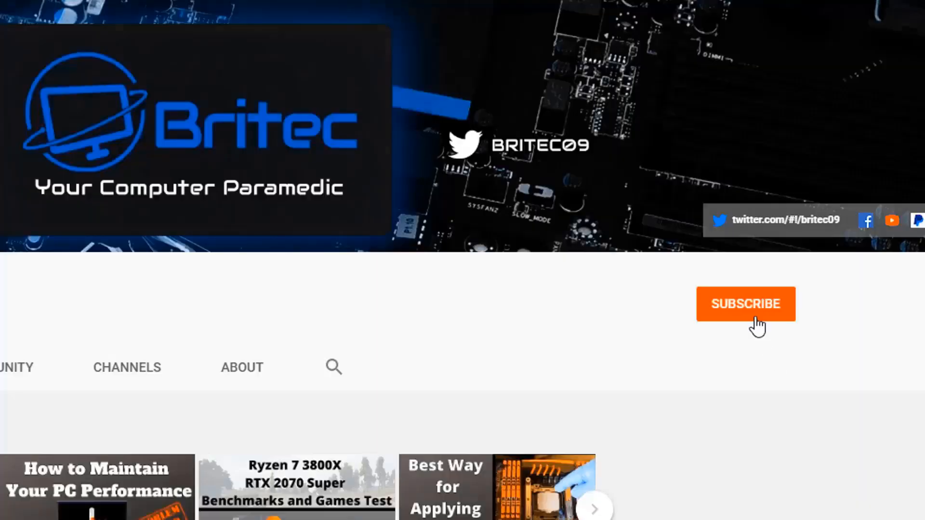
Subscribe to the Britec channel with notifications set to All
click(744, 303)
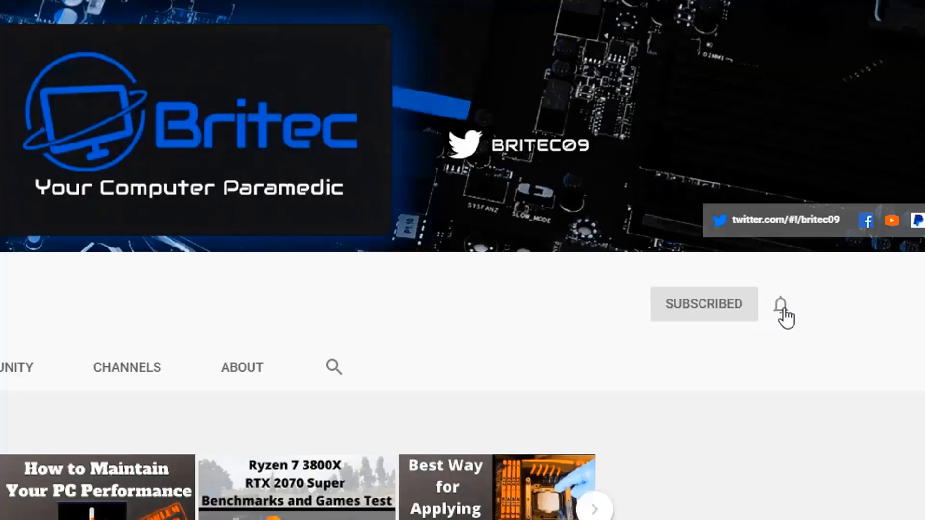
click(781, 305)
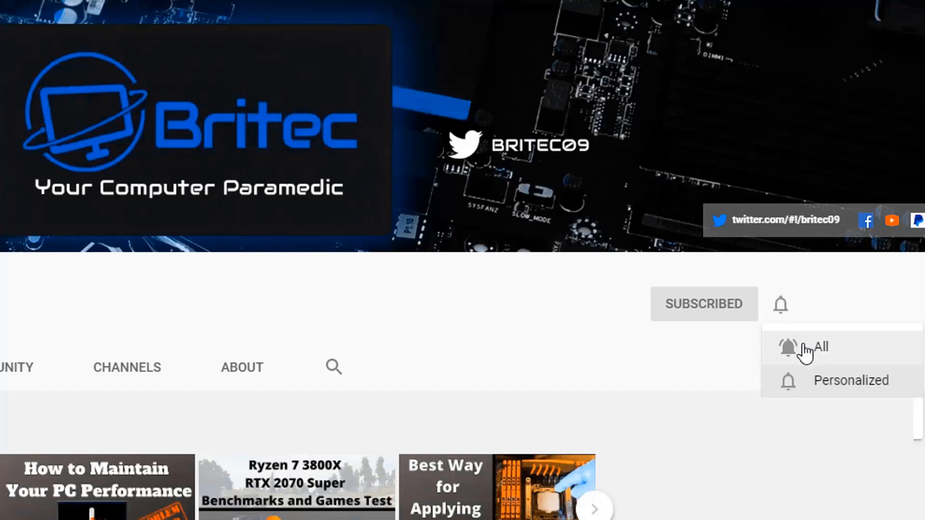
click(815, 347)
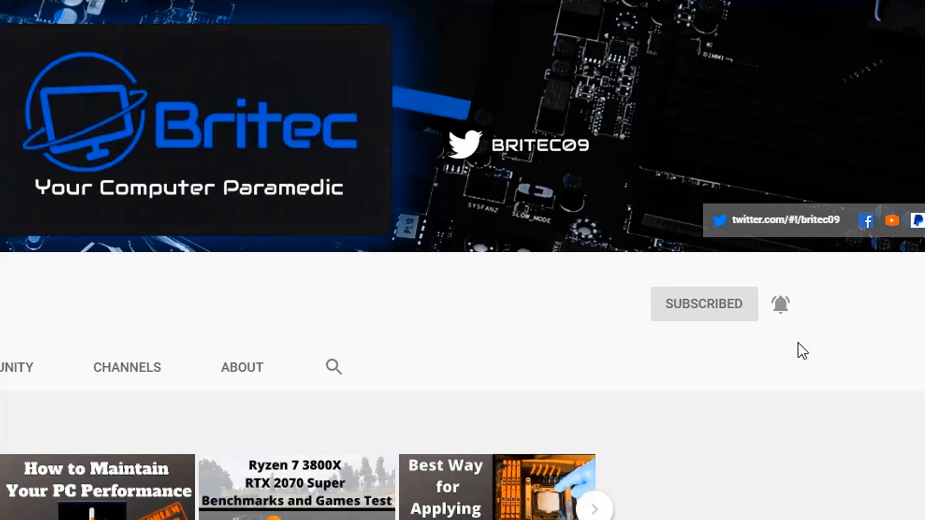